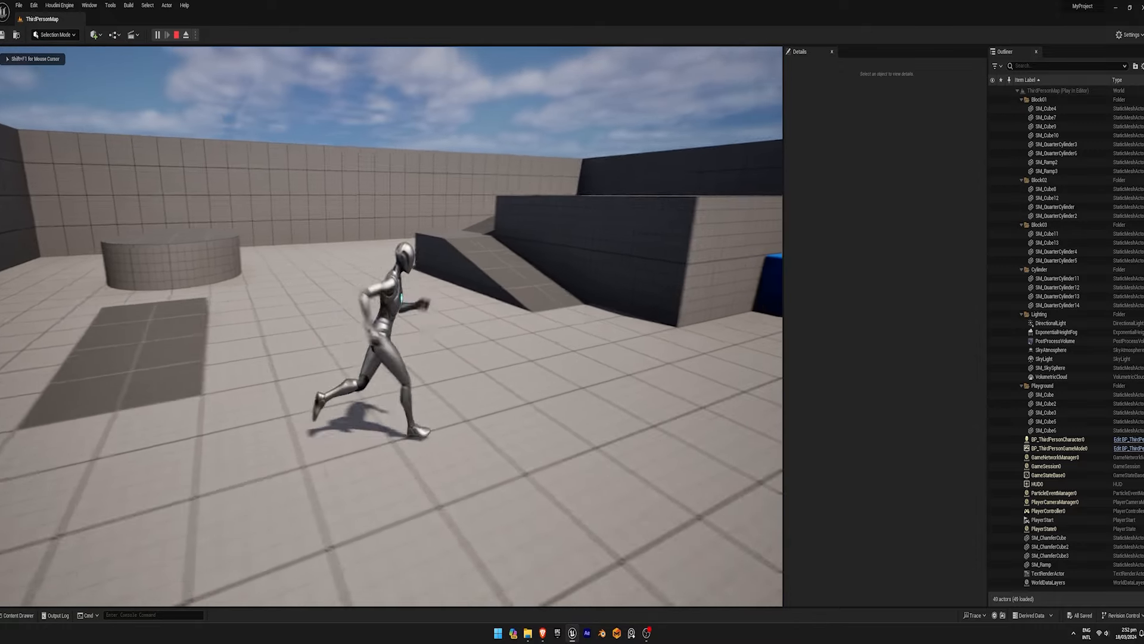
# Step: Stop play, add a mainmenu folder, and create a Widget Blueprint based on User Widget
pyautogui.click(177, 34)
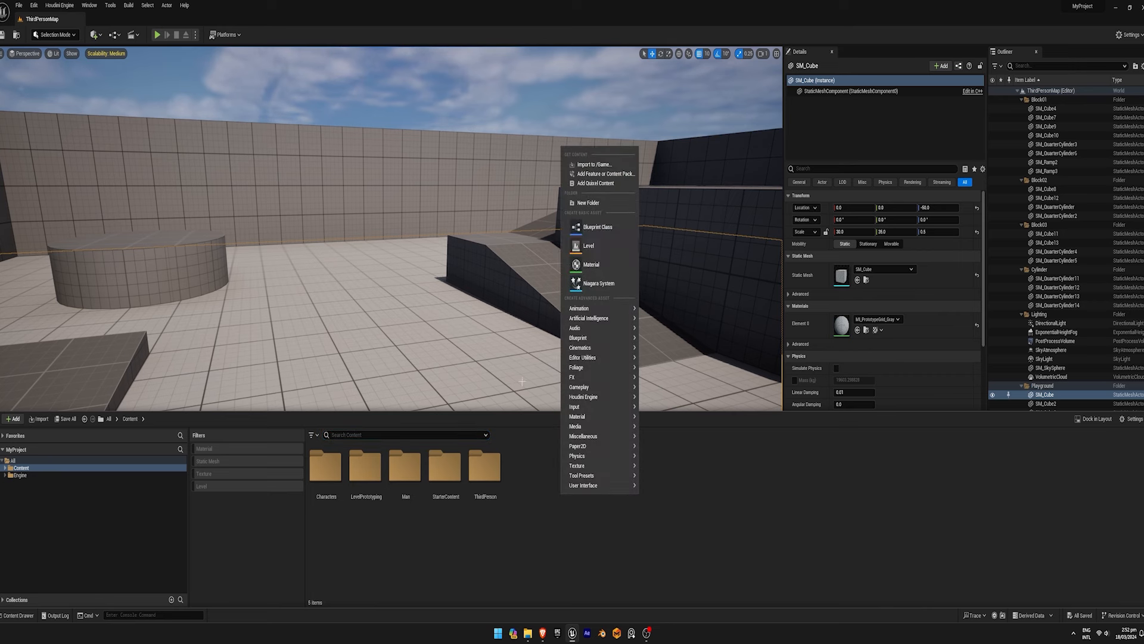
pyautogui.click(588, 202)
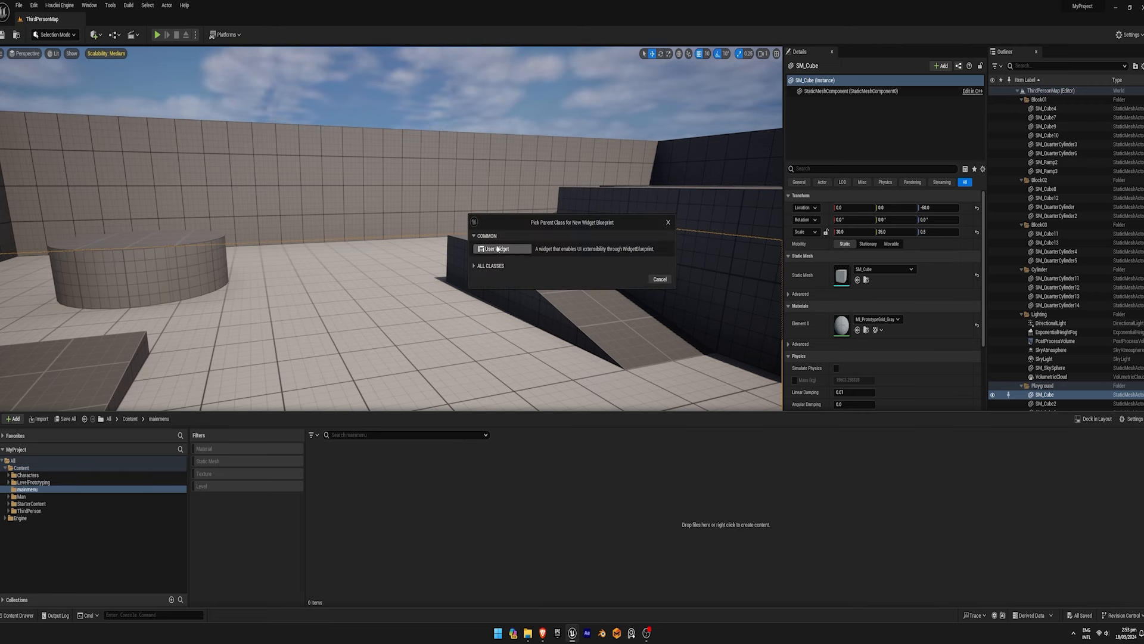
pyautogui.click(498, 248)
pyautogui.write('can')
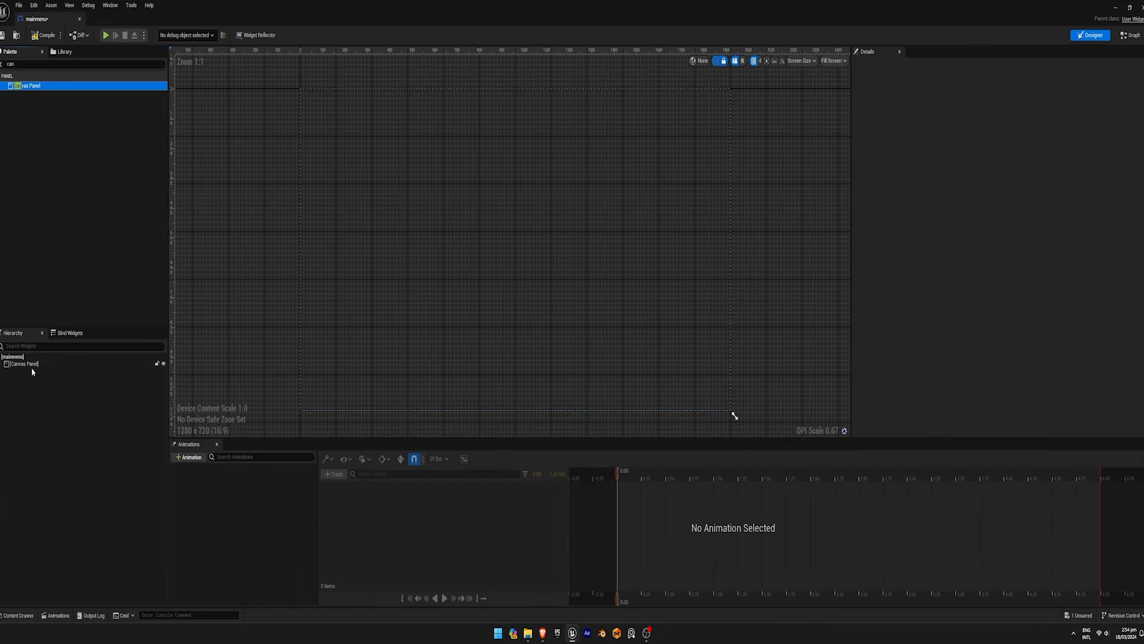
# Step: Build a Canvas Panel with a Vertical Box of Play, option and exit buttons, bottom-padded for spacing
pyautogui.click(24, 364)
pyautogui.write('vert')
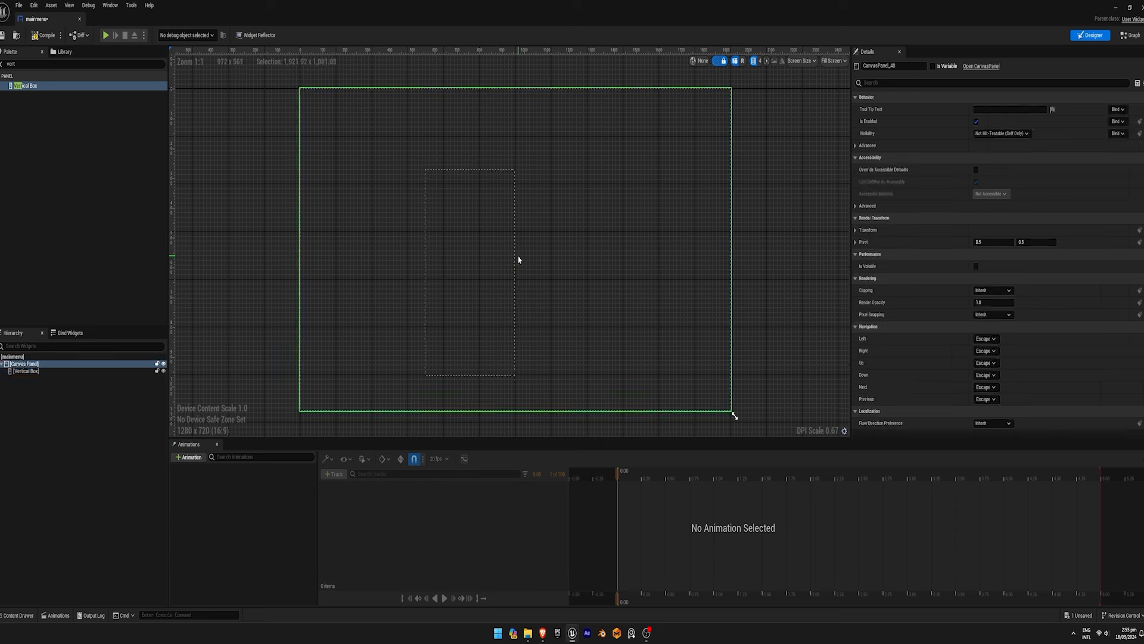
pyautogui.click(25, 371)
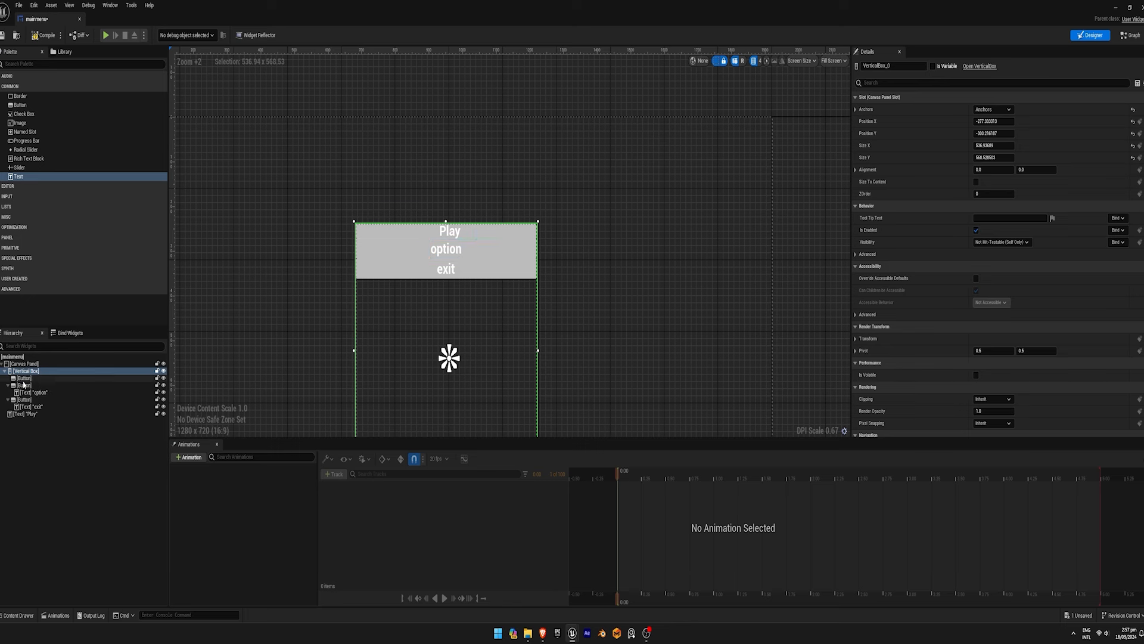
pyautogui.click(23, 378)
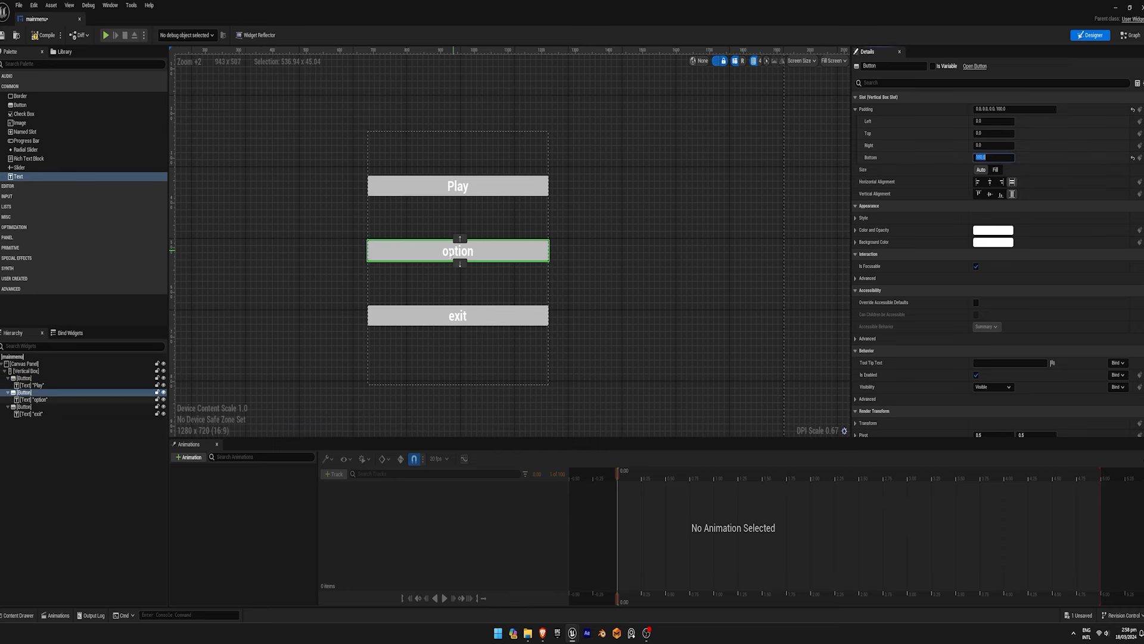
pyautogui.click(992, 242)
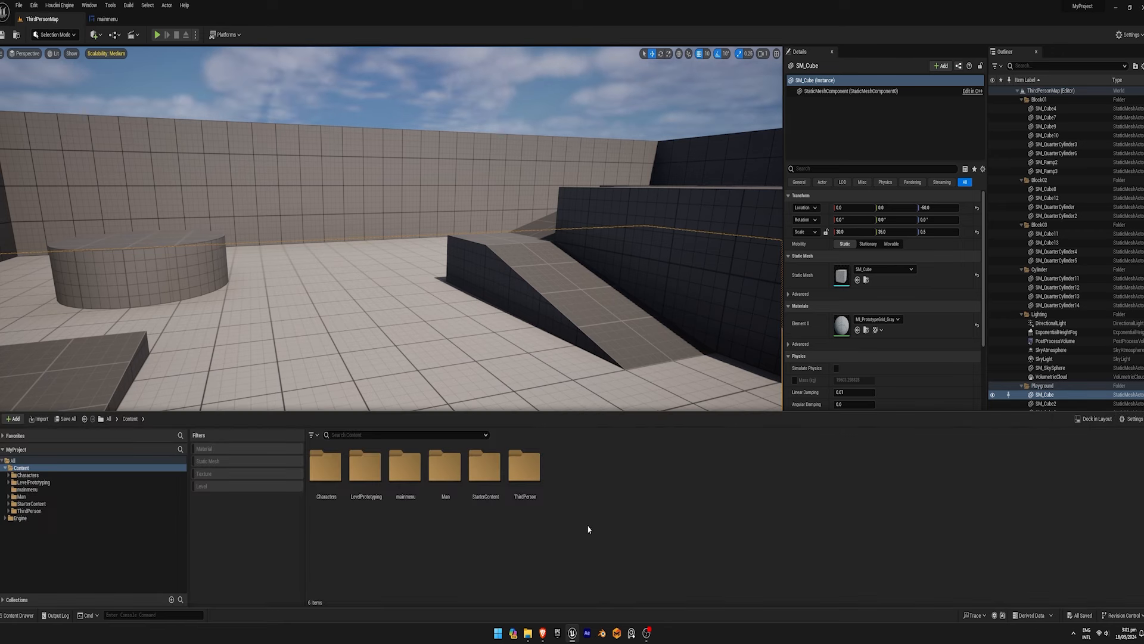
# Step: Create and save a new level named main, load it, and show its Level Blueprint graph
pyautogui.click(64, 418)
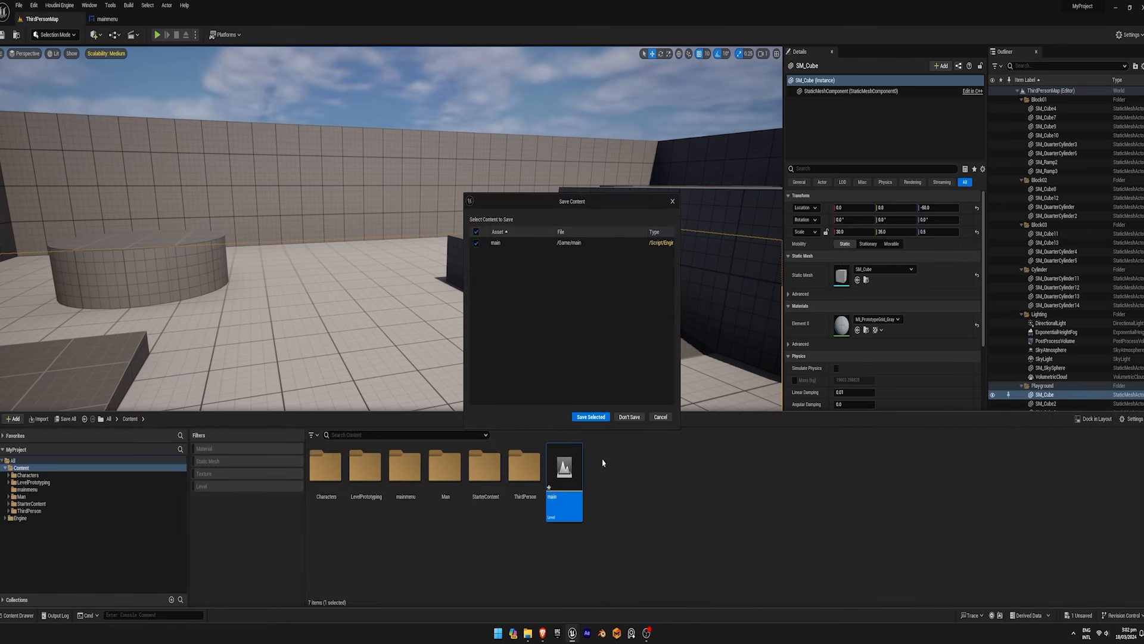
pyautogui.click(590, 417)
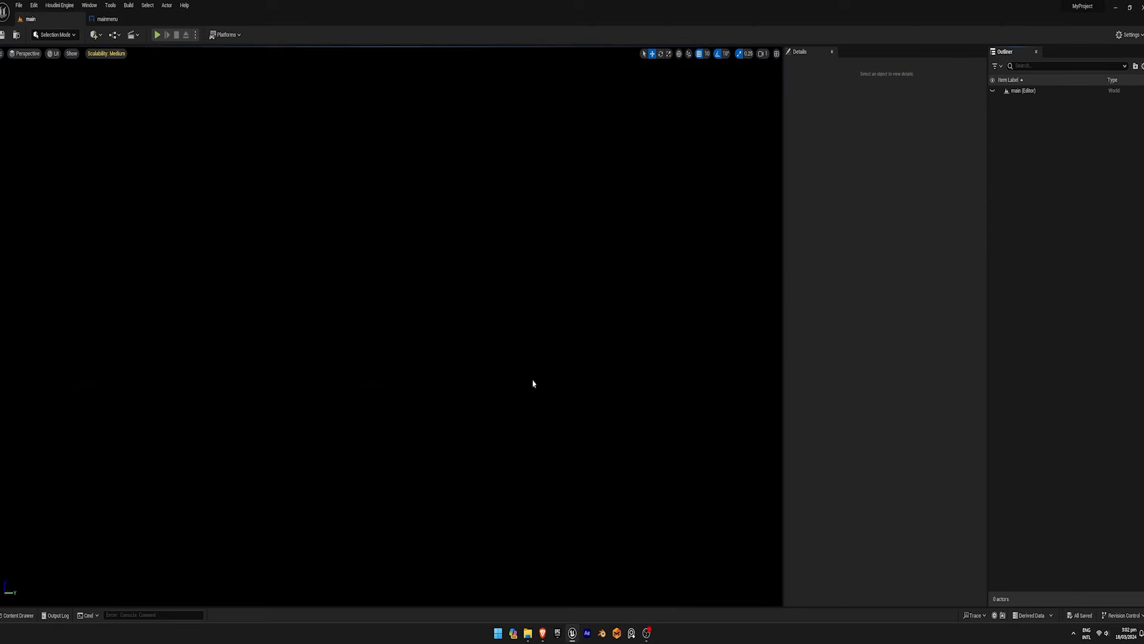
pyautogui.click(111, 34)
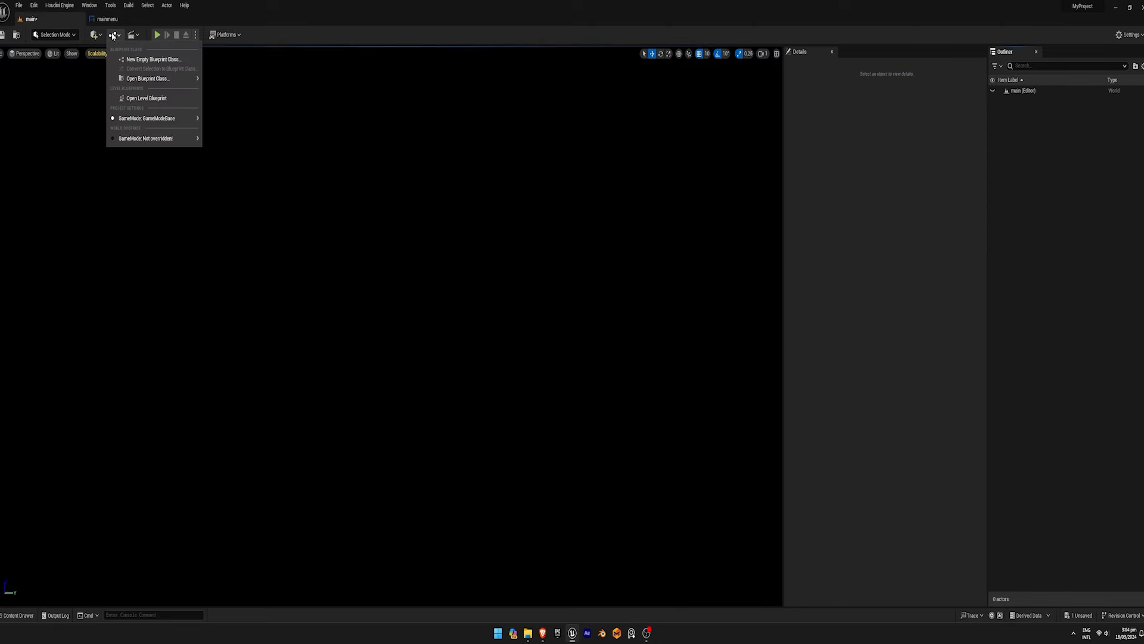
pyautogui.click(145, 98)
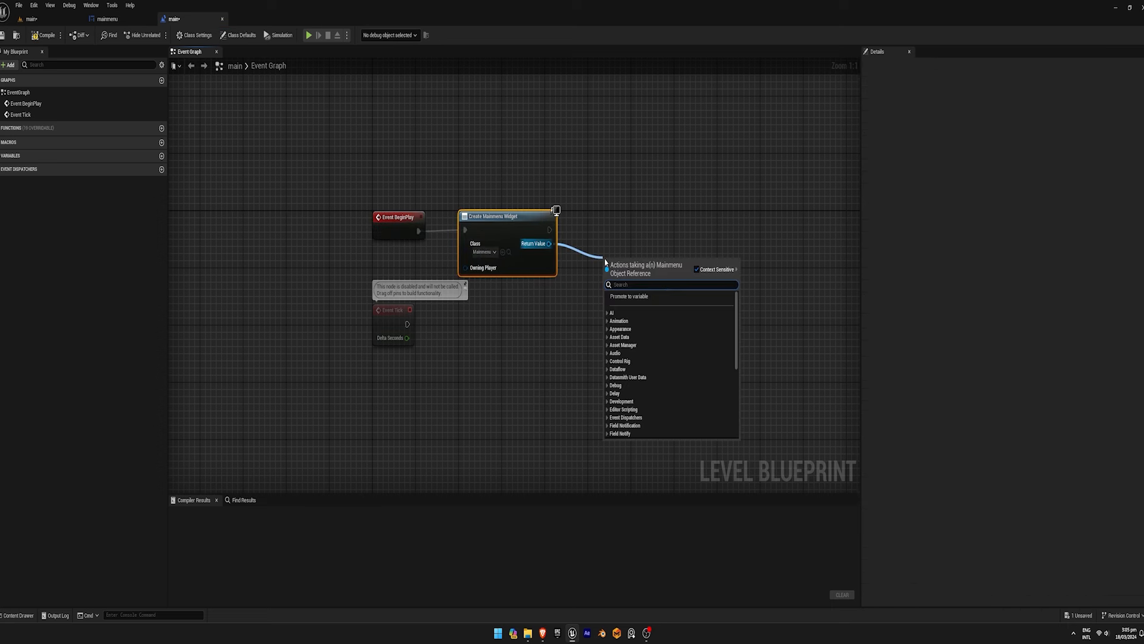
# Step: Wire the created mainmenu widget into Add to Viewport on BeginPlay and compile
pyautogui.write('add to')
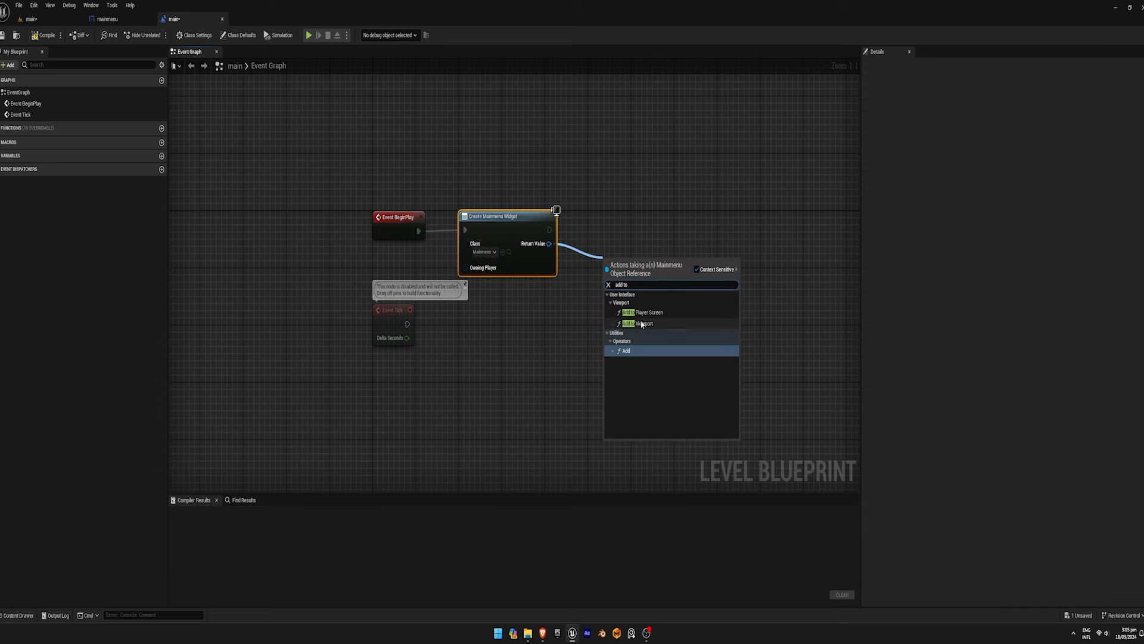
pyautogui.click(645, 323)
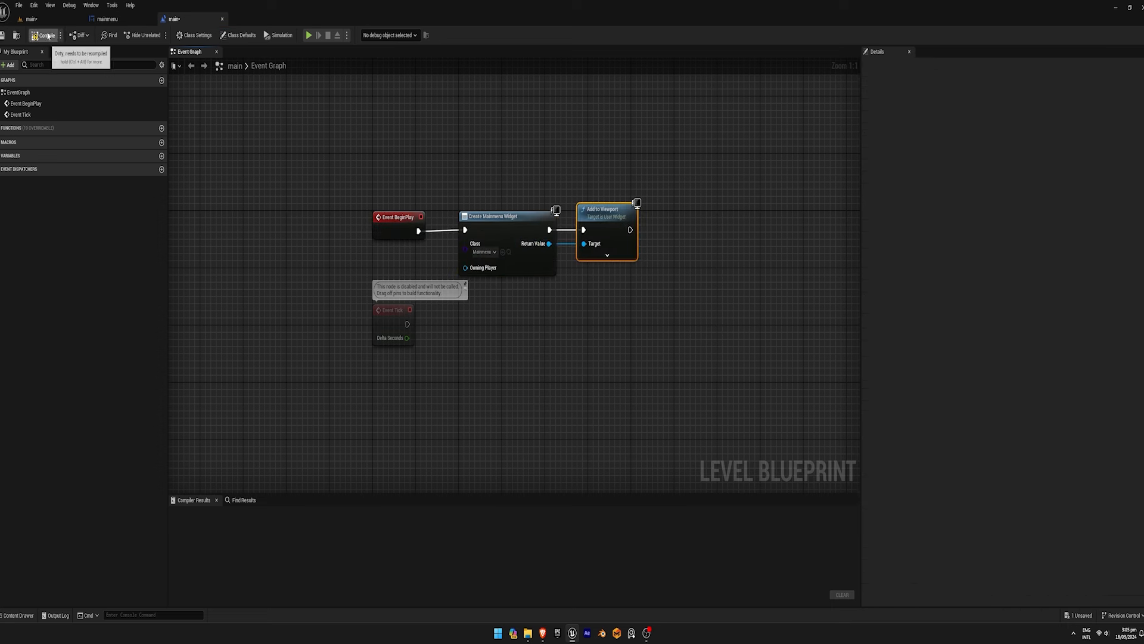
pyautogui.click(44, 34)
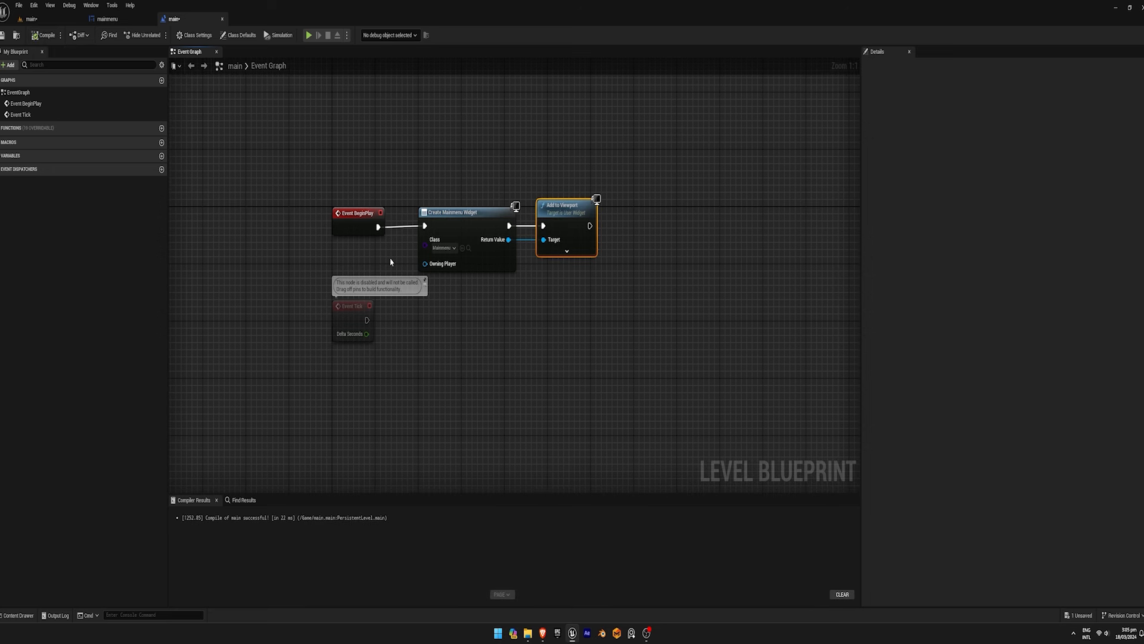
pyautogui.moveTo(380, 260)
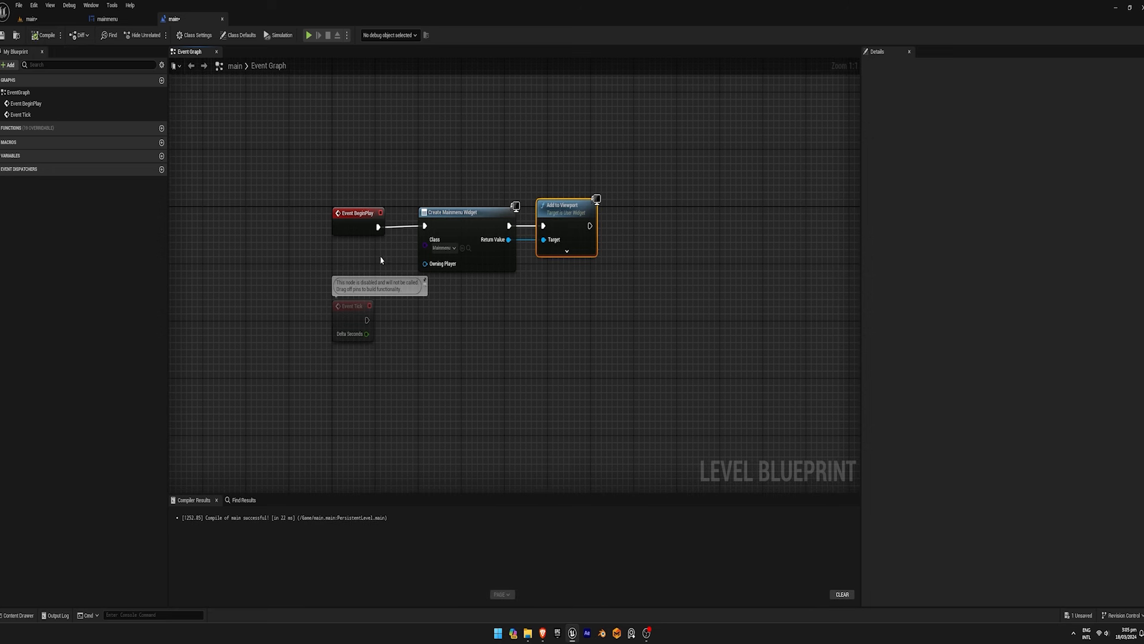
# Step: Play the main level to confirm the menu appears, then return to the mainmenu widget
pyautogui.click(30, 18)
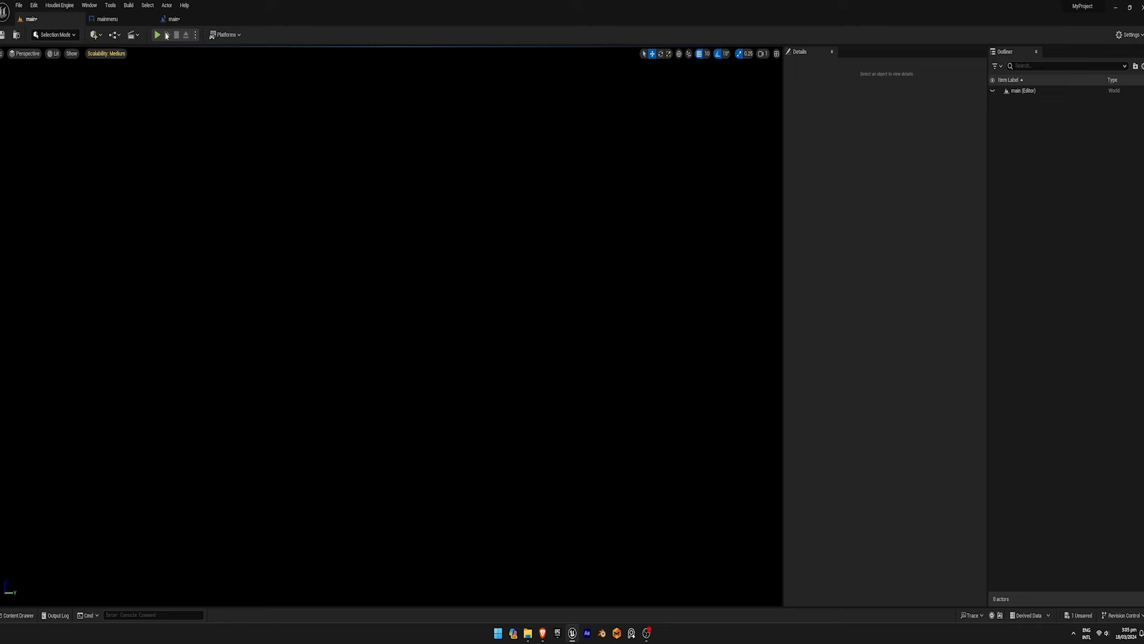
pyautogui.click(156, 34)
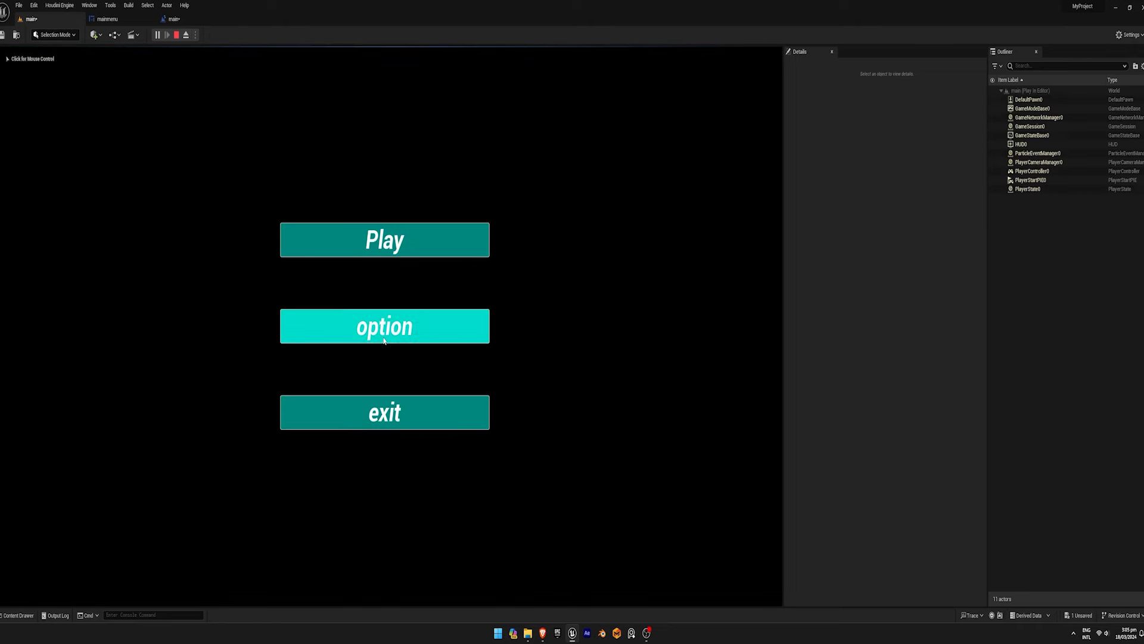
pyautogui.click(176, 35)
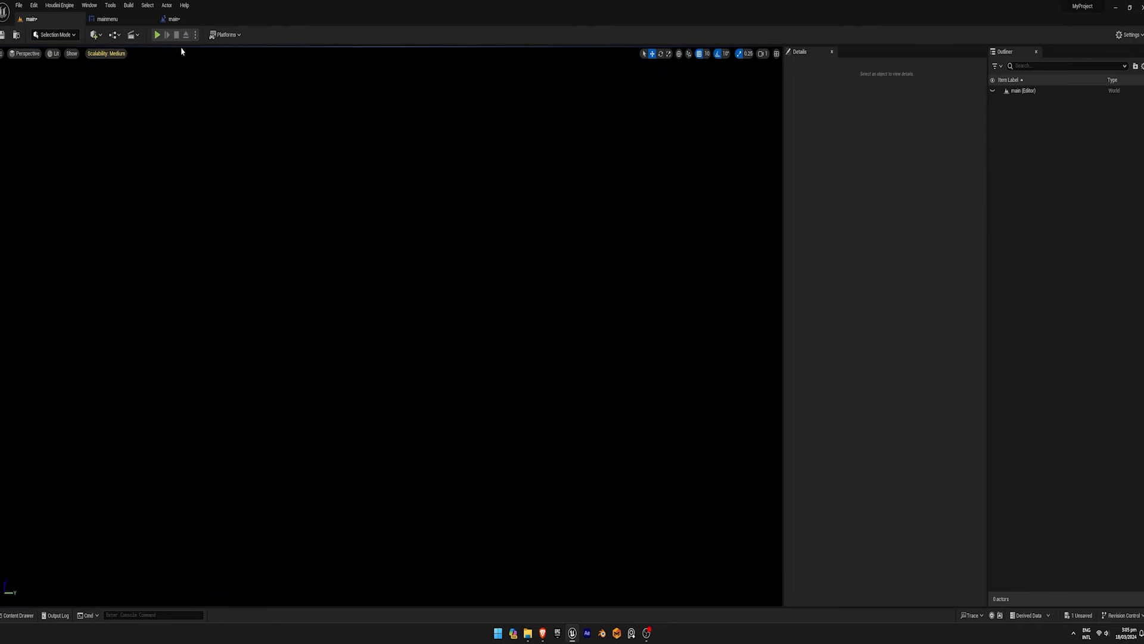
pyautogui.click(108, 18)
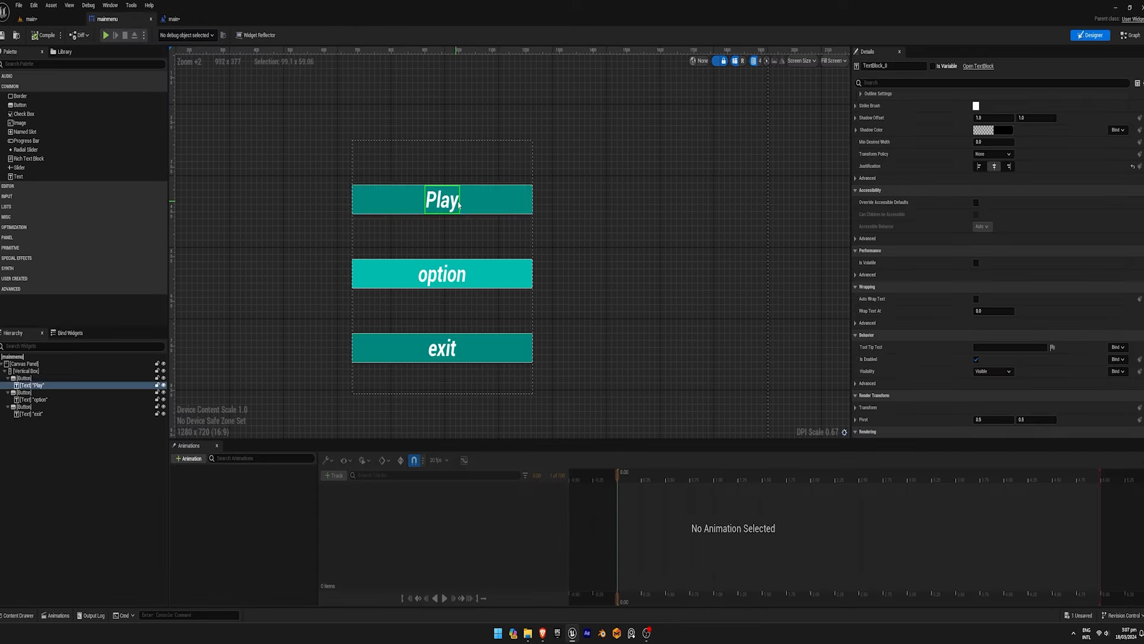
# Step: Make the Play button a variable and add its On Clicked event opening ThirdPersonMap by name
pyautogui.click(19, 378)
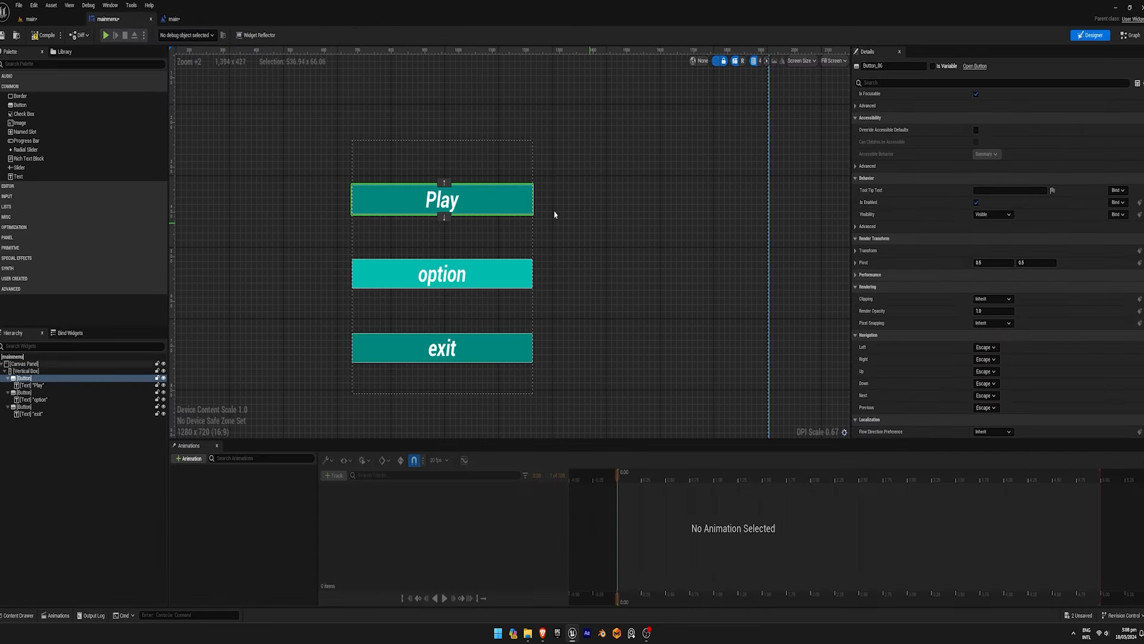
pyautogui.click(932, 66)
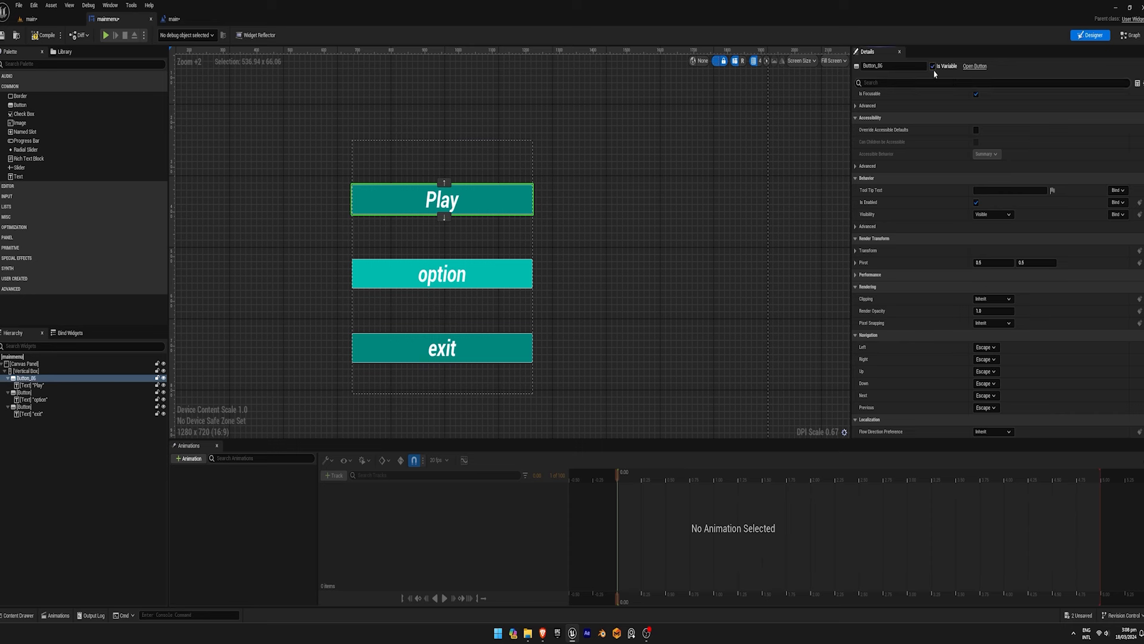
pyautogui.scroll(-3)
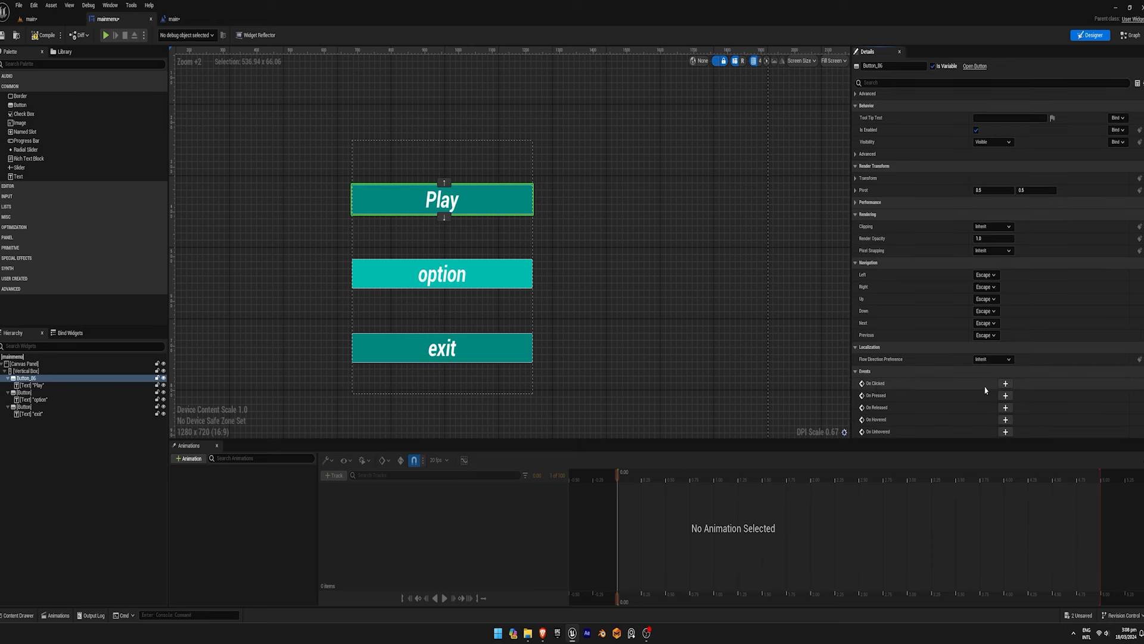
pyautogui.click(1131, 35)
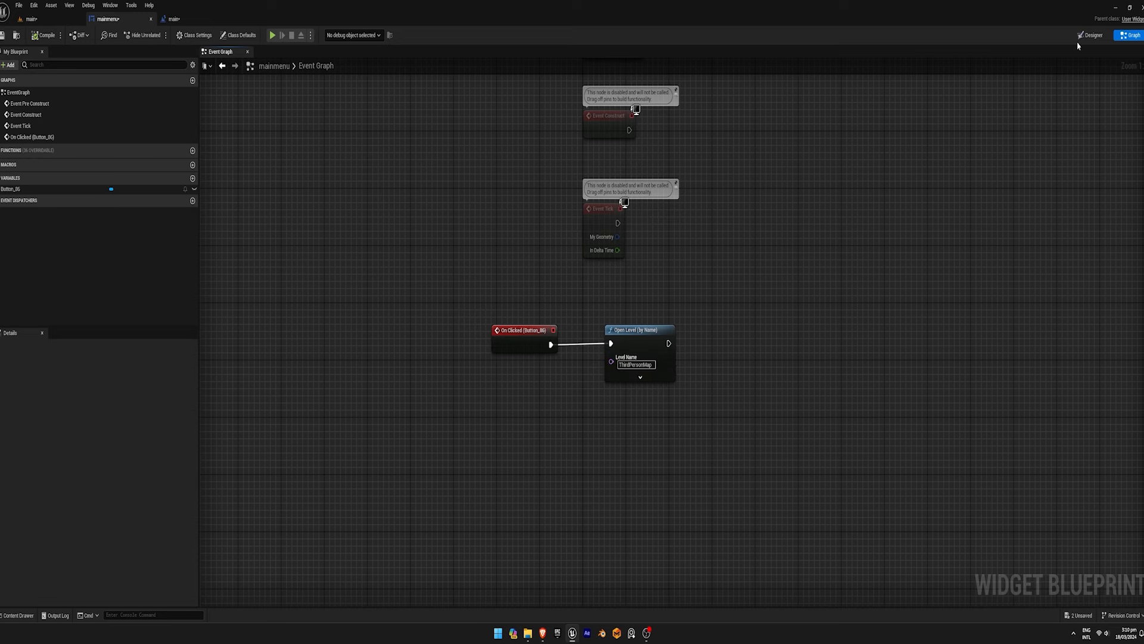
# Step: Add the car background image behind the buttons, then play main and load ThirdPersonMap via Play
pyautogui.click(1090, 35)
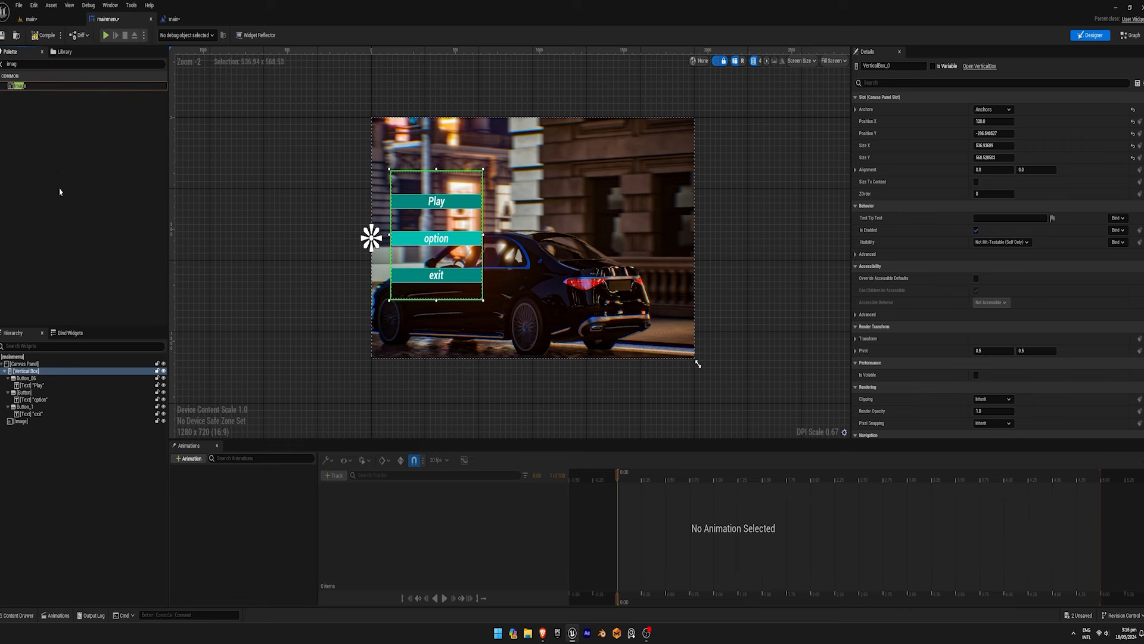
pyautogui.click(82, 65)
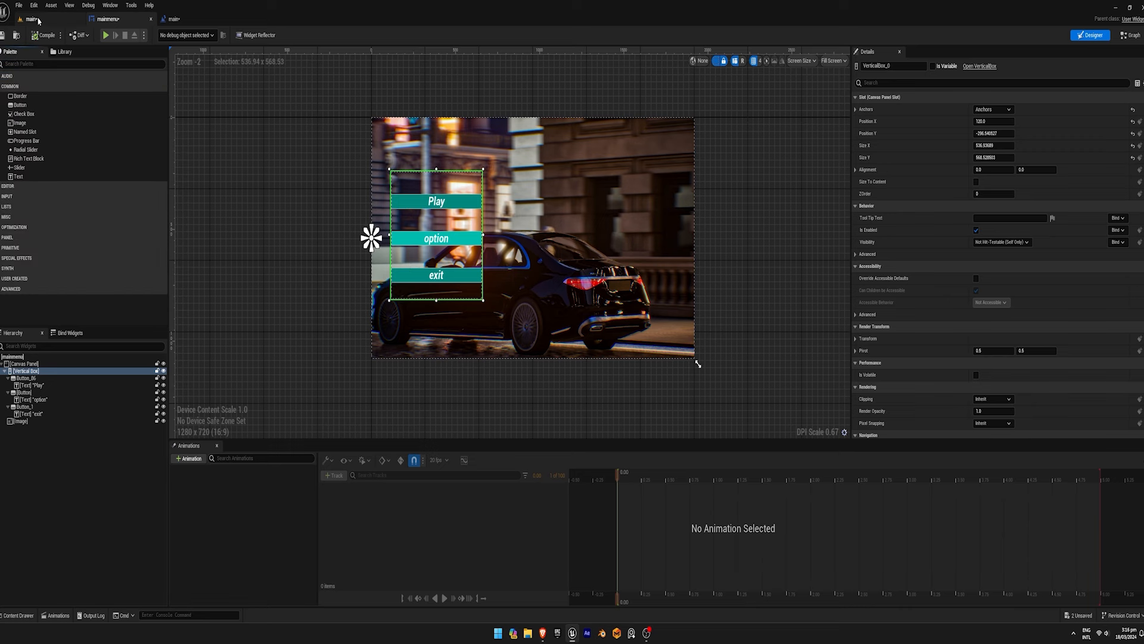
pyautogui.click(105, 34)
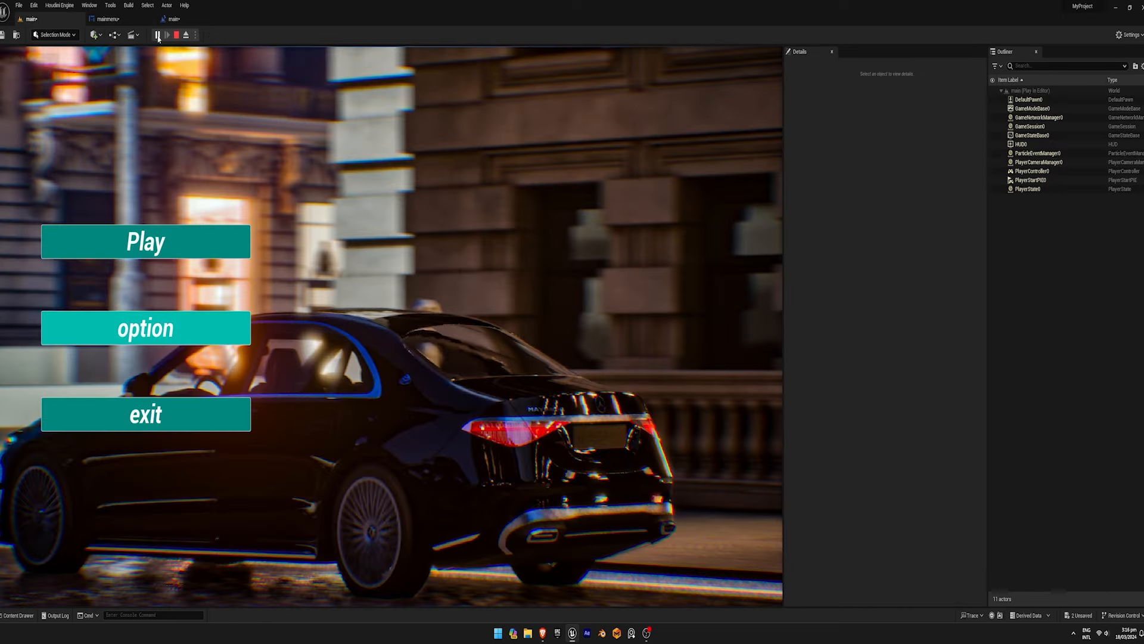
pyautogui.moveTo(181, 252)
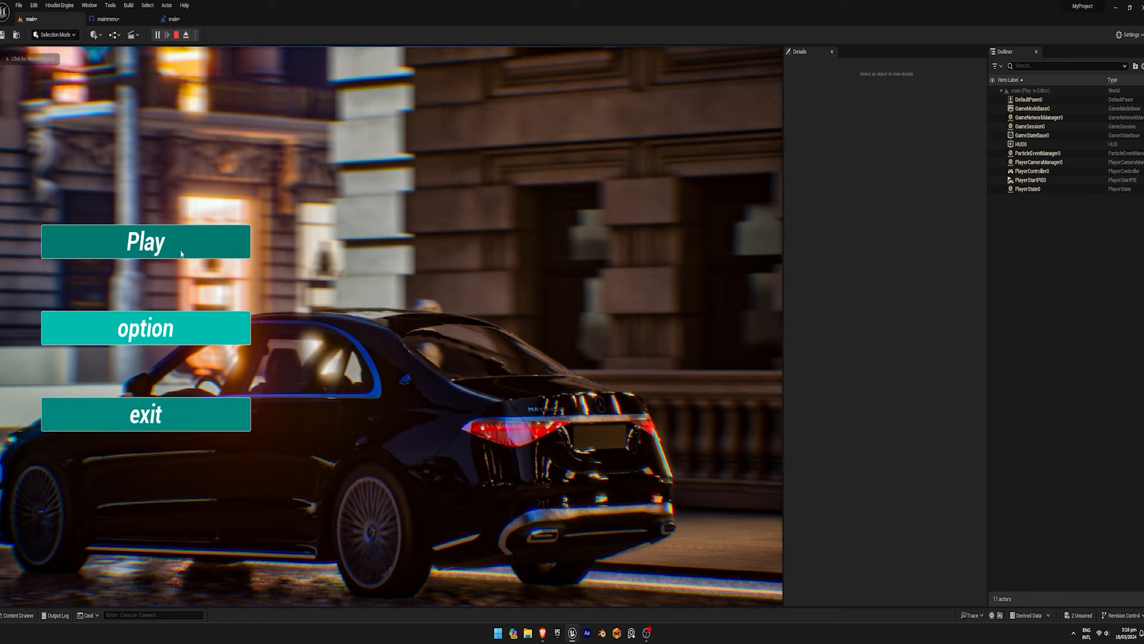
pyautogui.click(145, 241)
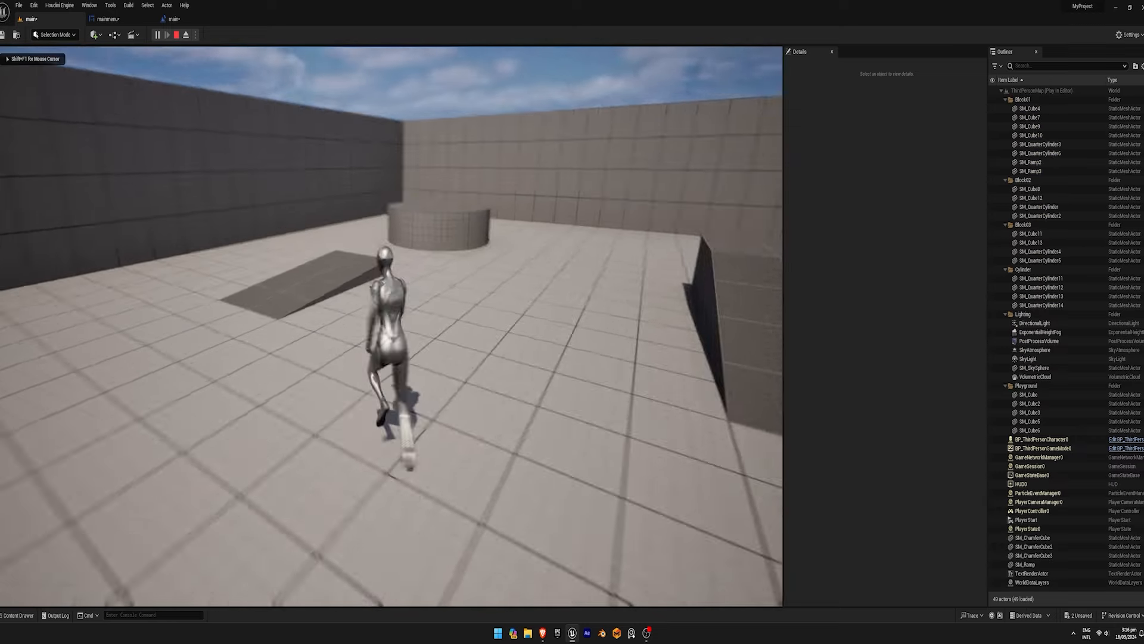